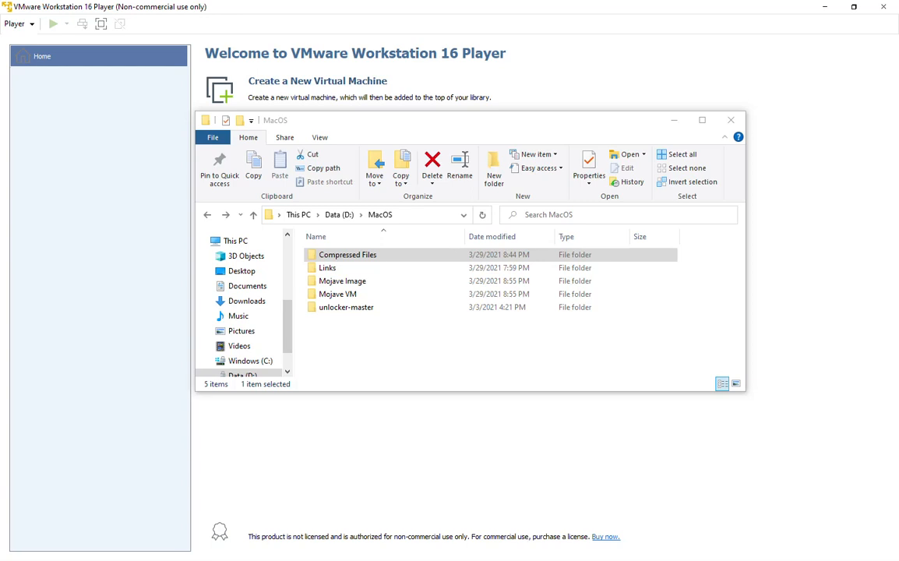
pyautogui.moveTo(243, 88)
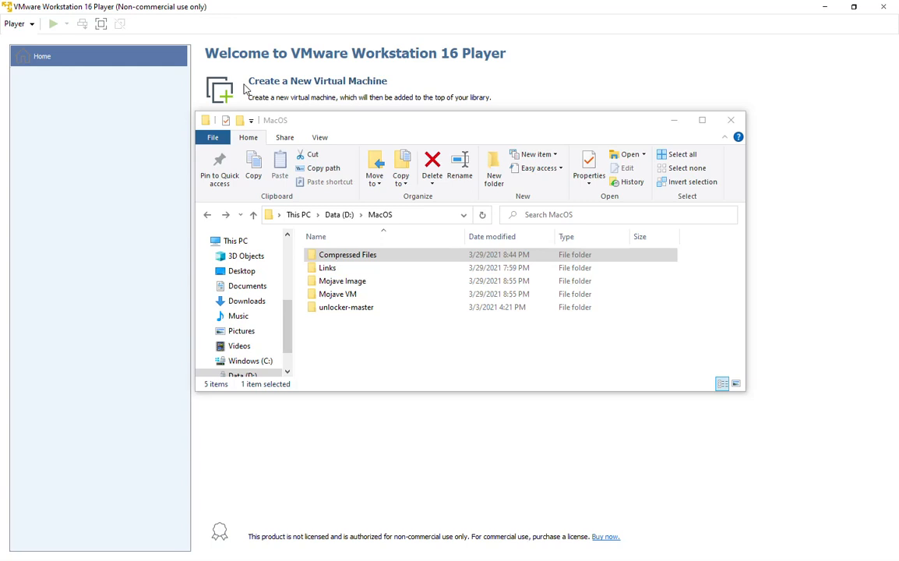
# - Look inside the Compressed Files folder, then return to the MacOS folder
pyautogui.click(348, 254)
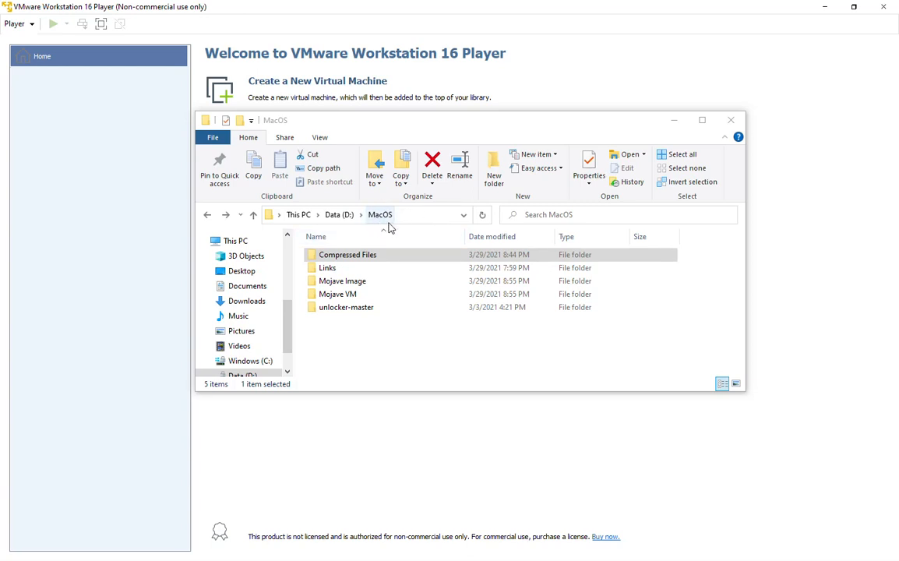
pyautogui.click(327, 267)
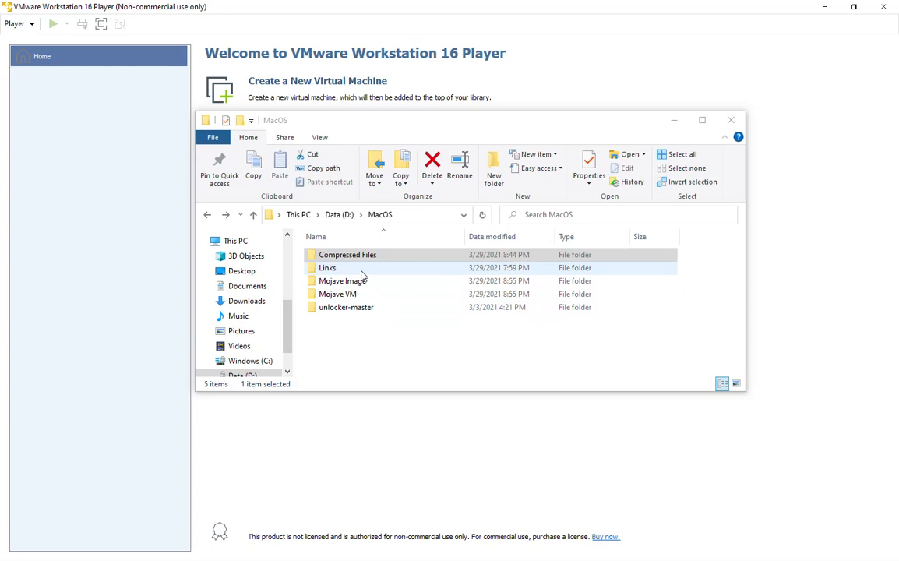
pyautogui.doubleClick(348, 254)
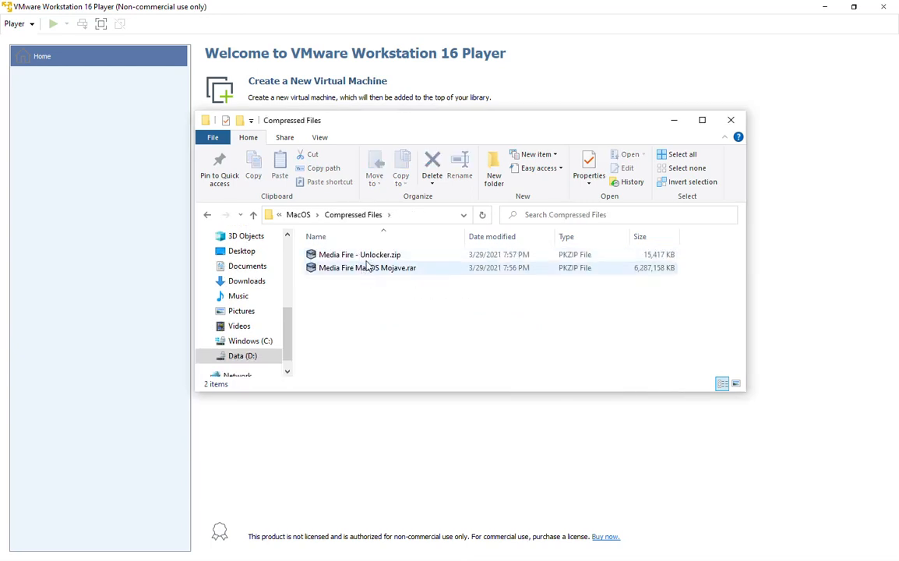
pyautogui.moveTo(367, 267)
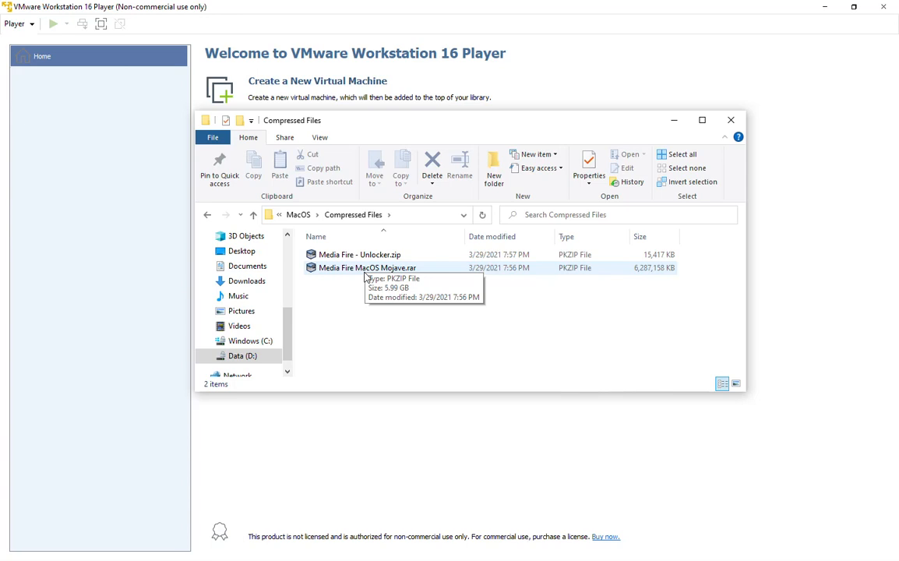
pyautogui.moveTo(206, 216)
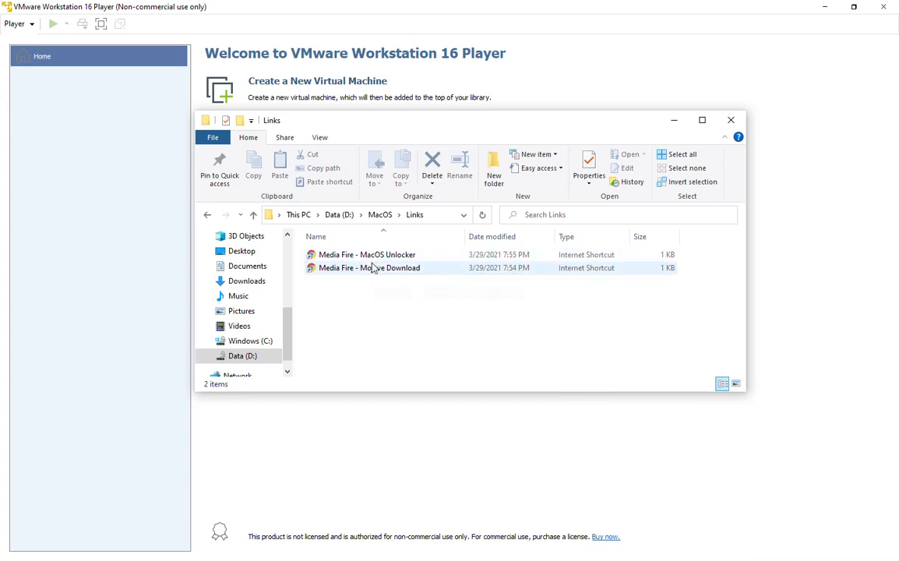
pyautogui.click(207, 214)
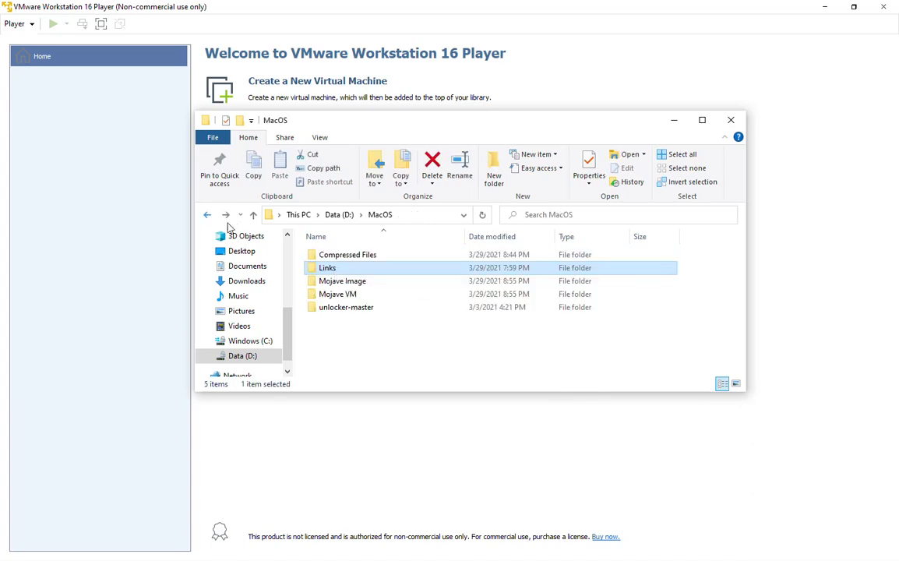
# - Check the Mojave Image and Mojave VM folders, then open unlocker-master
pyautogui.doubleClick(343, 281)
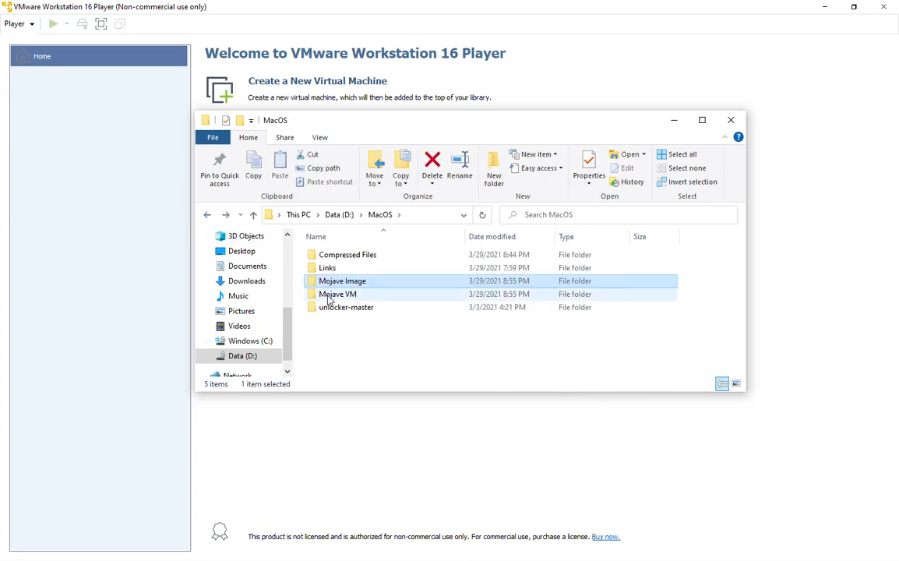
pyautogui.doubleClick(338, 293)
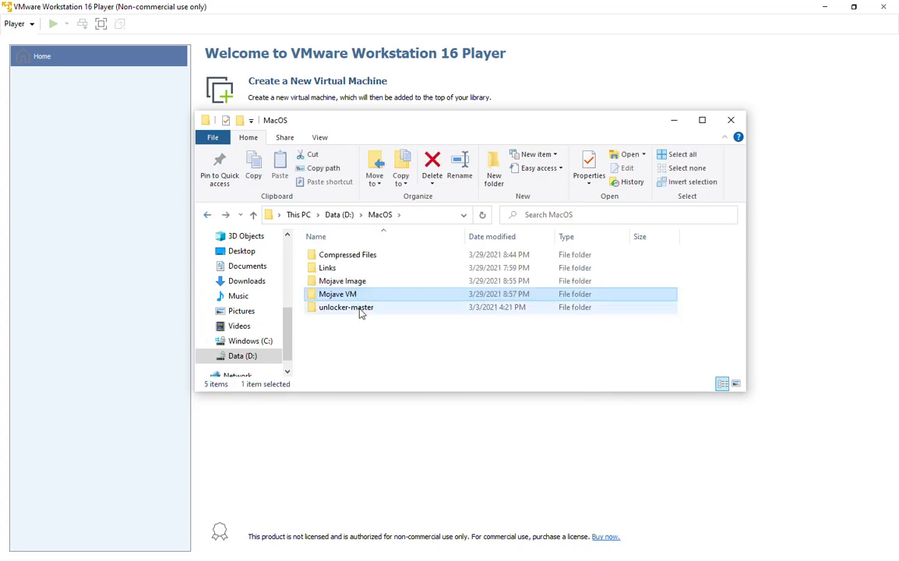
pyautogui.doubleClick(345, 307)
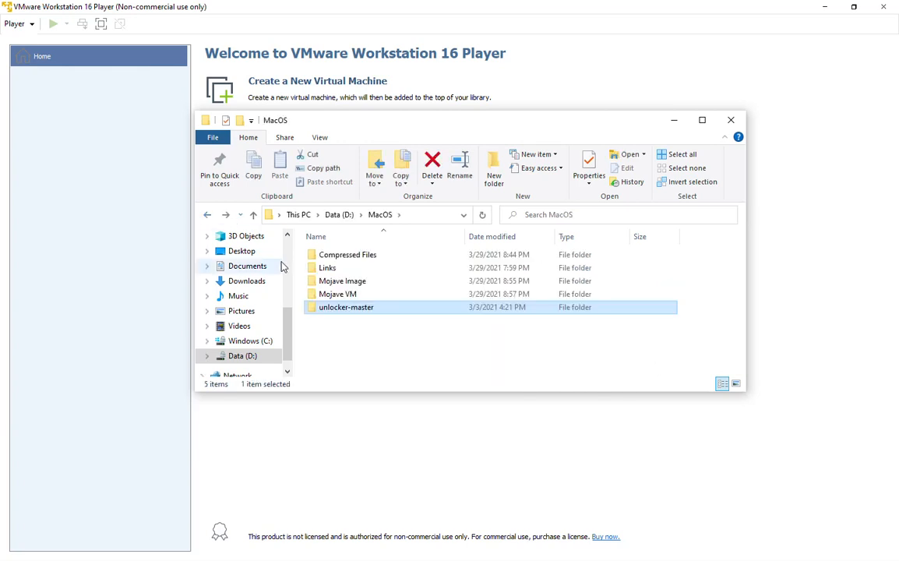
pyautogui.doubleClick(346, 307)
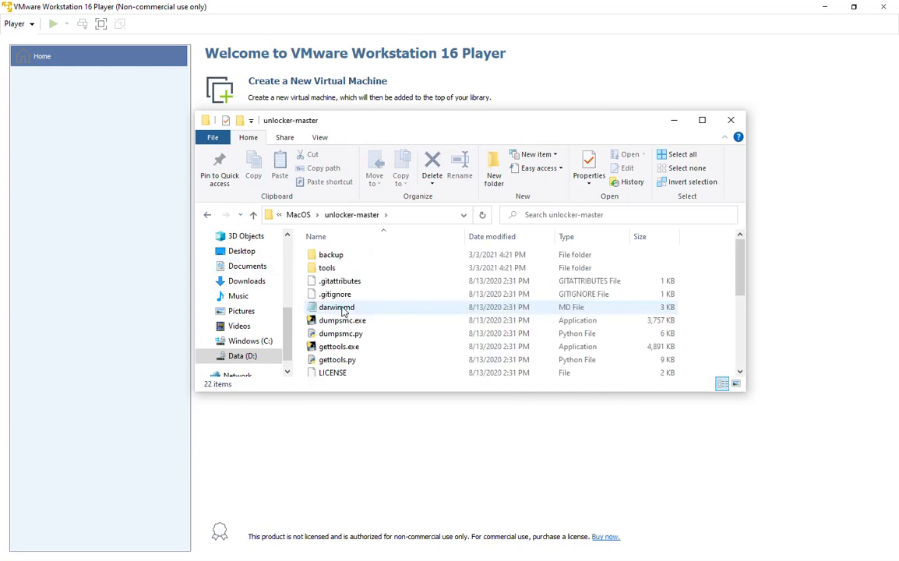
# - Select everything in unlocker-master for deletion, then go back to the MacOS folder
pyautogui.press('ctrl+a')
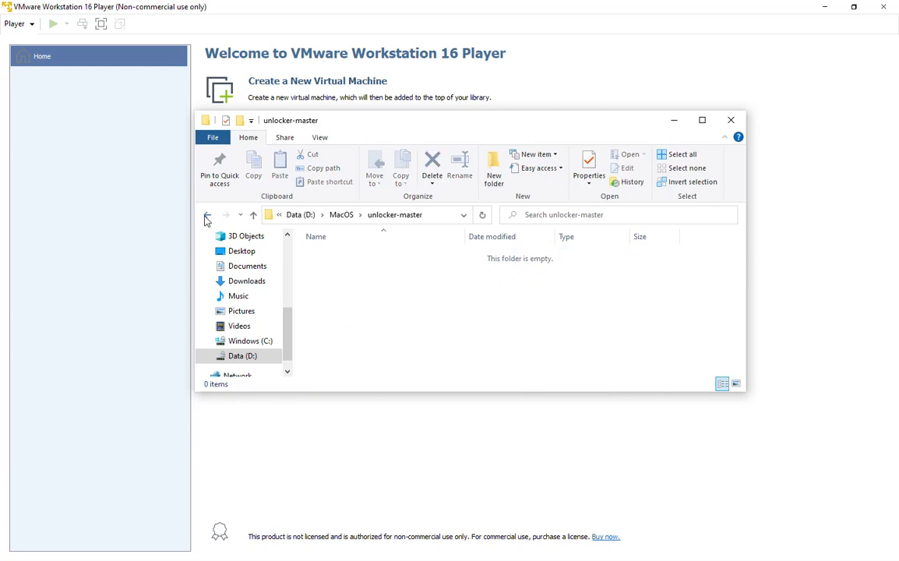
pyautogui.click(207, 217)
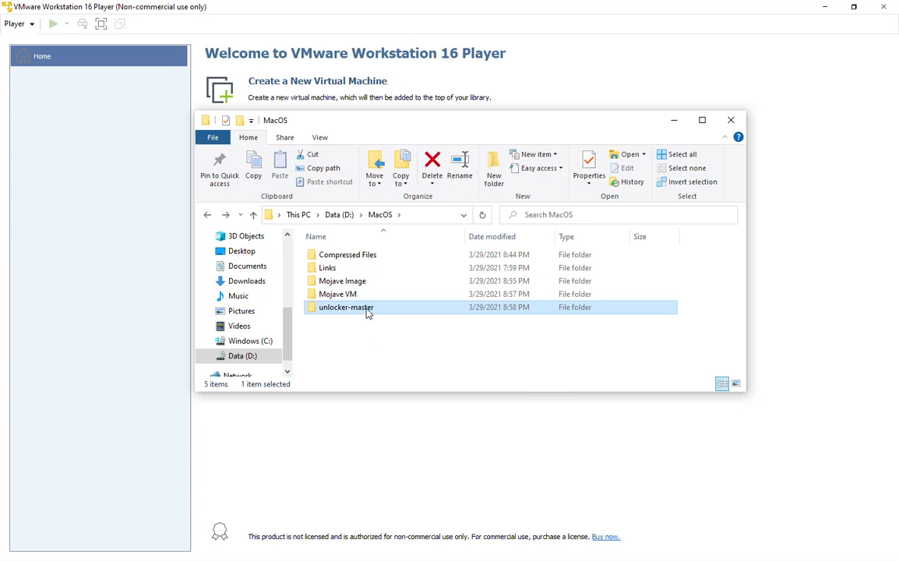
pyautogui.moveTo(368, 307)
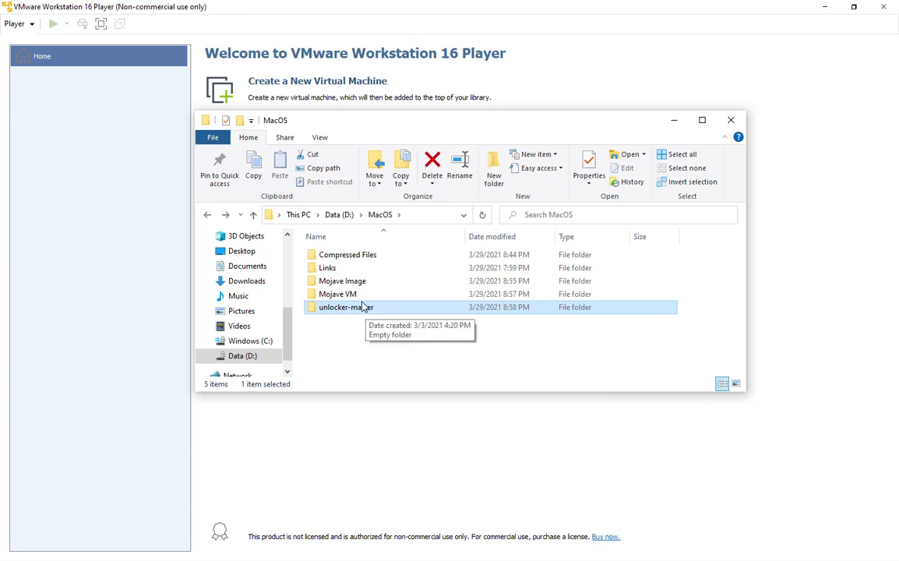
pyautogui.moveTo(339, 71)
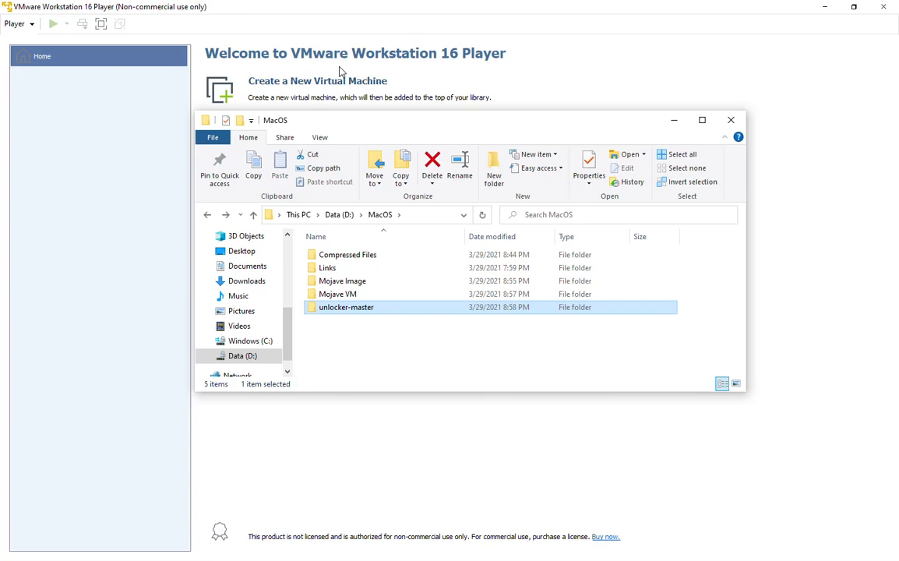
pyautogui.moveTo(389, 254)
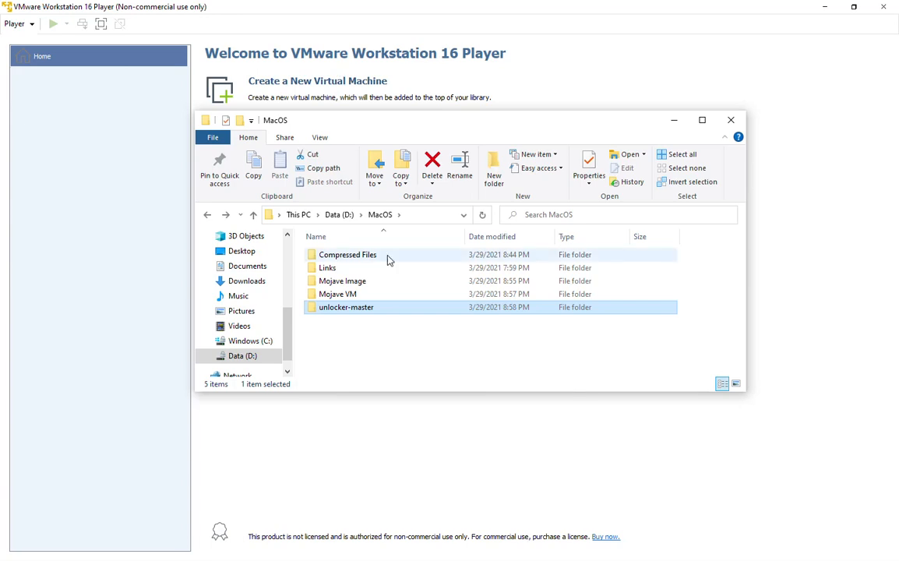
pyautogui.moveTo(387, 261)
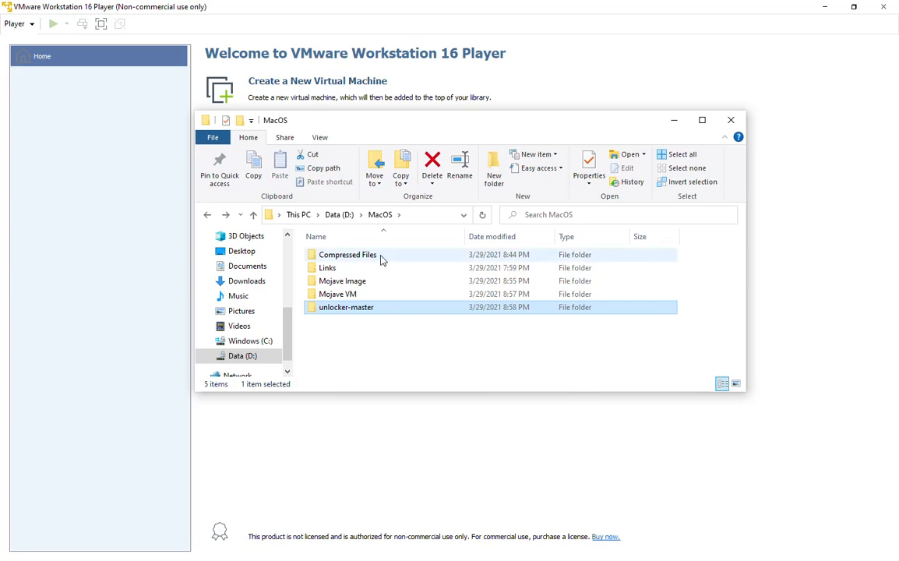